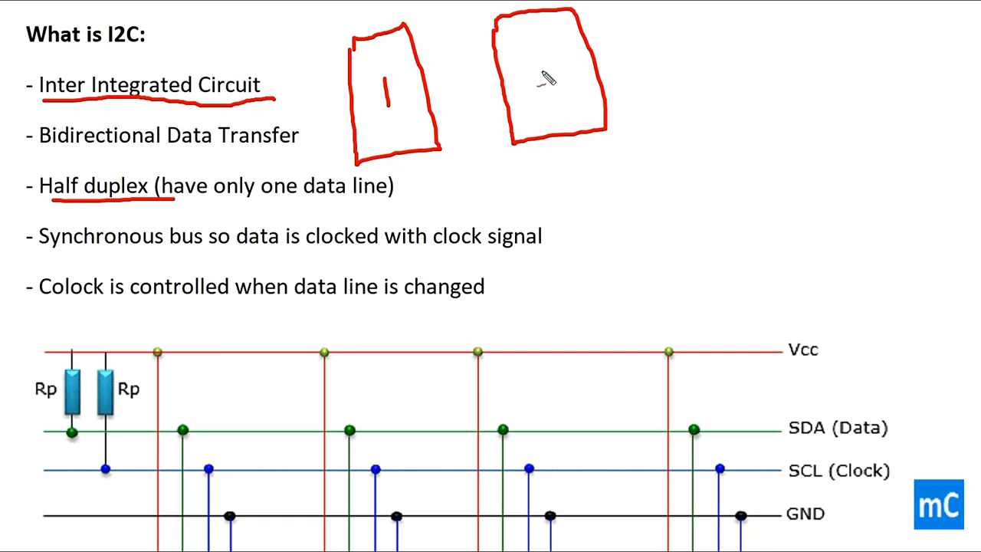
# Write 2 in the right device box and join boxes 1 and 2 with a crossed line.
pyautogui.moveTo(536, 59); pyautogui.dragTo(570, 95)
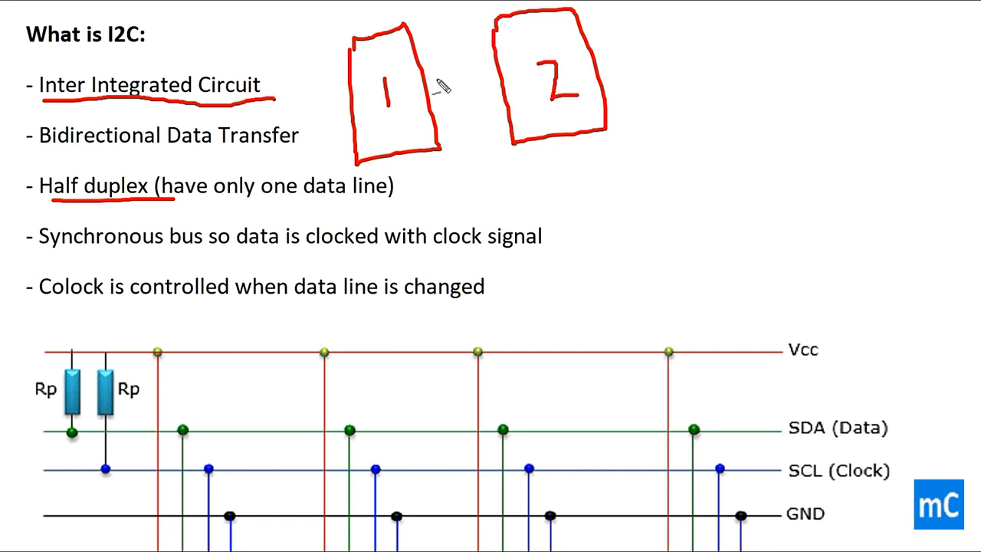
pyautogui.moveTo(426, 84); pyautogui.dragTo(491, 80)
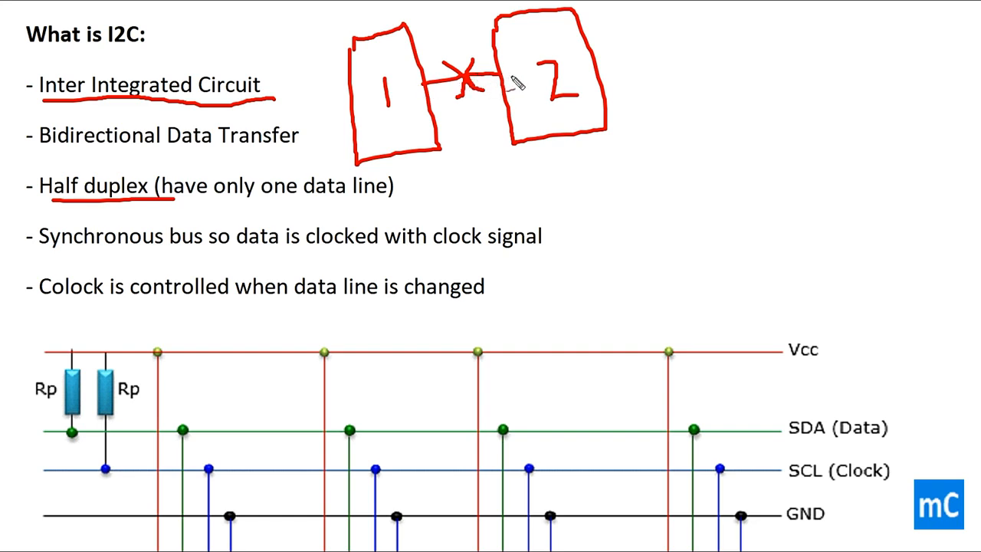
pyautogui.moveTo(307, 148)
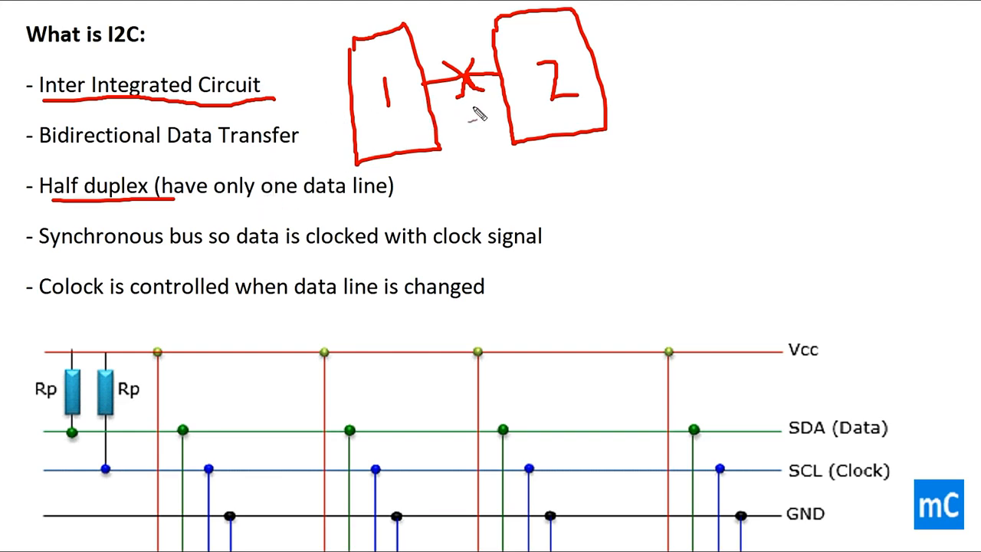
pyautogui.moveTo(233, 212)
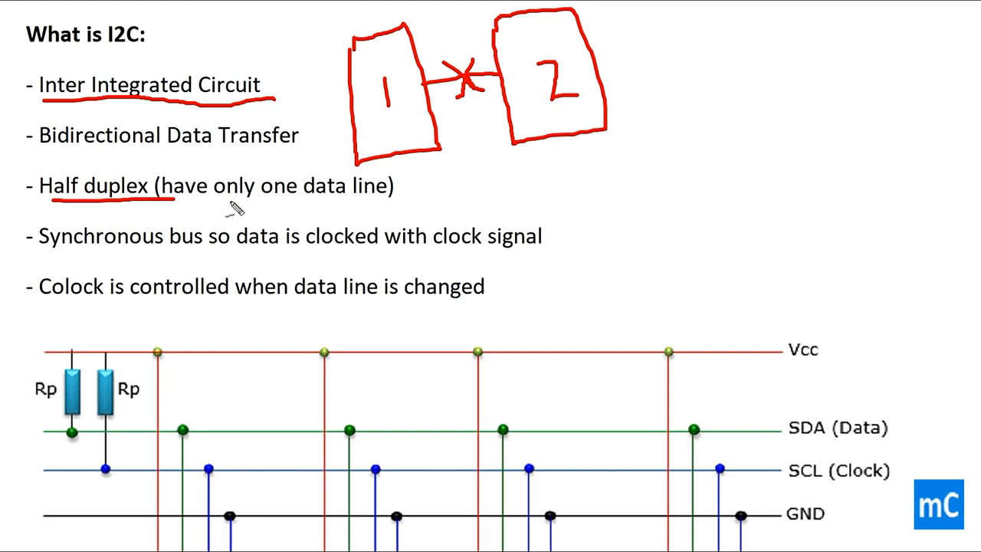
pyautogui.moveTo(190, 213)
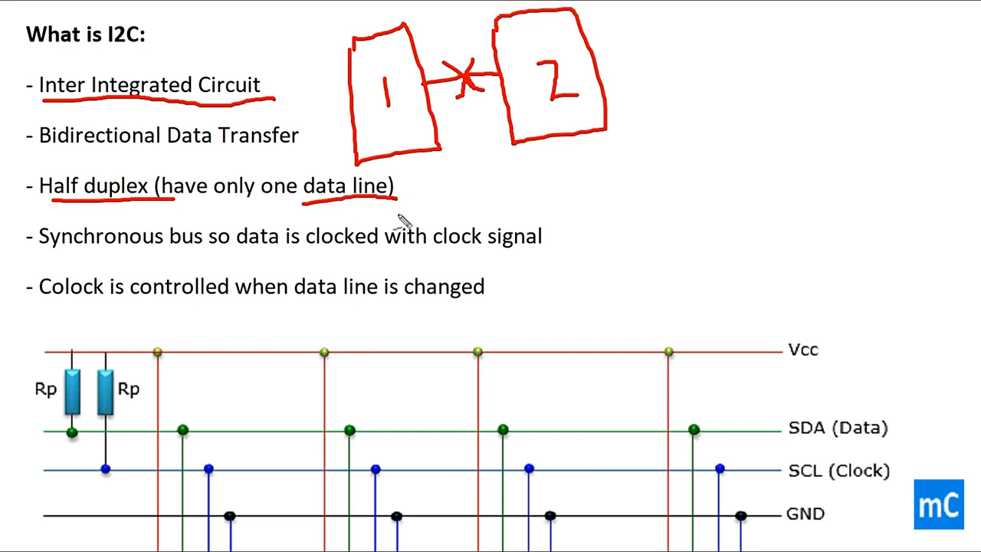
# Draw red underlines under 'data line', 'clock signal' and 'Synchronous' in the I2C bullets.
pyautogui.moveTo(38, 255); pyautogui.dragTo(172, 253)
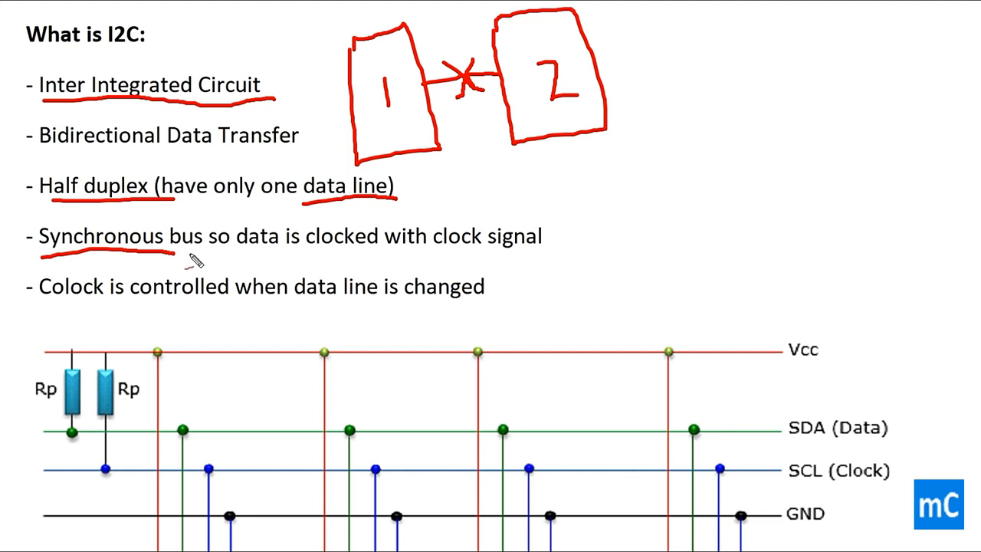
pyautogui.moveTo(432, 266)
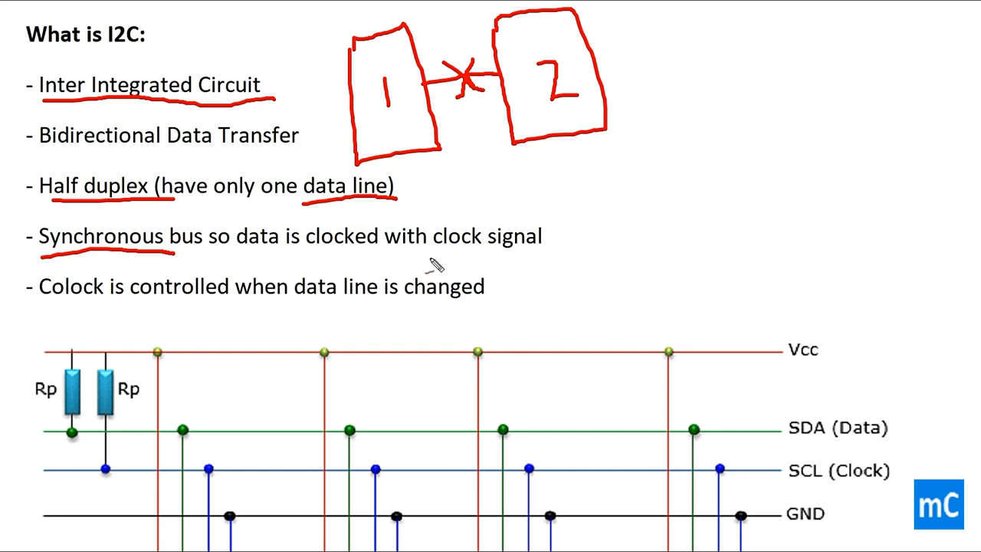
pyautogui.moveTo(429, 258); pyautogui.dragTo(544, 257)
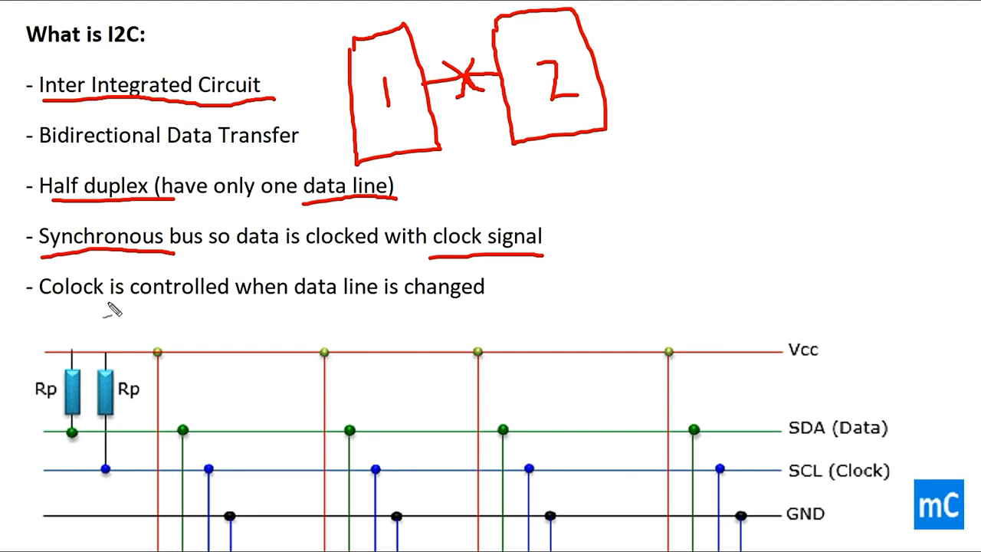
pyautogui.moveTo(107, 305); pyautogui.dragTo(383, 306)
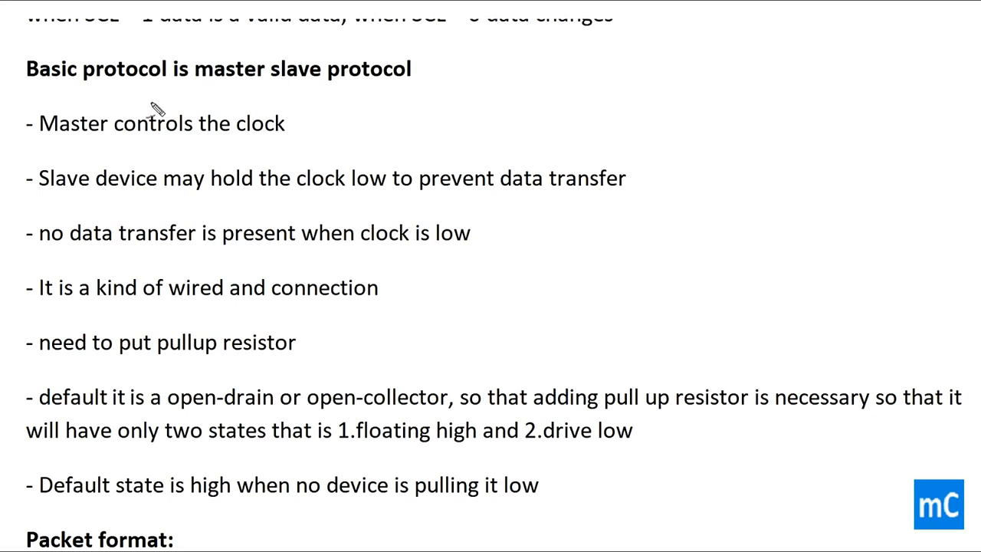
pyautogui.moveTo(207, 111)
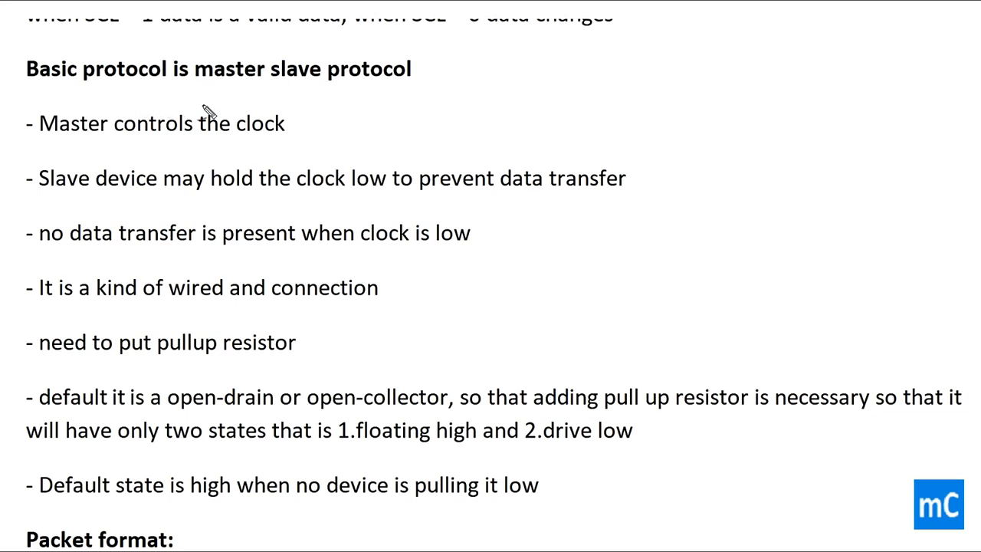
pyautogui.moveTo(88, 153)
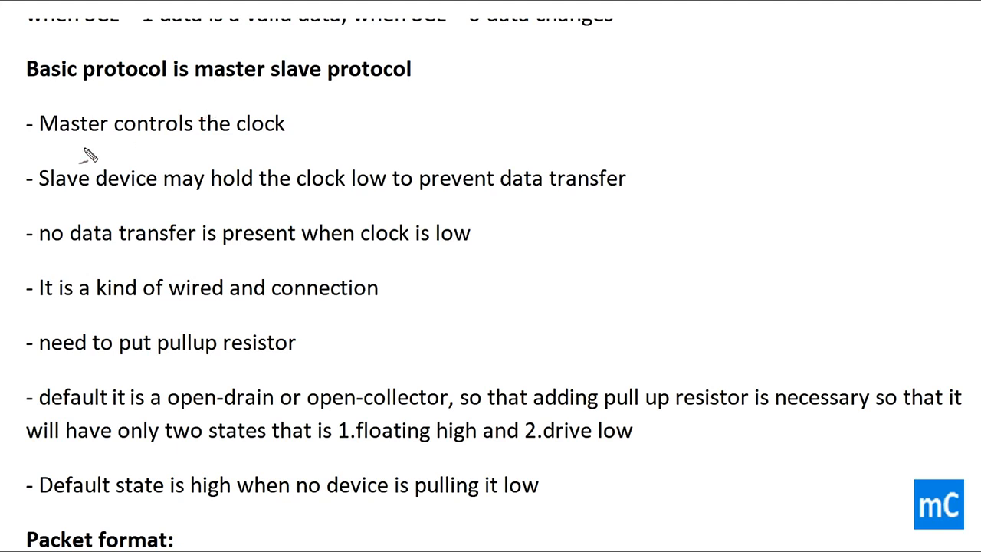
# Underline 'Master controls the clock' and 'no data transfer is present when clock is low' in red.
pyautogui.moveTo(67, 146); pyautogui.dragTo(288, 150)
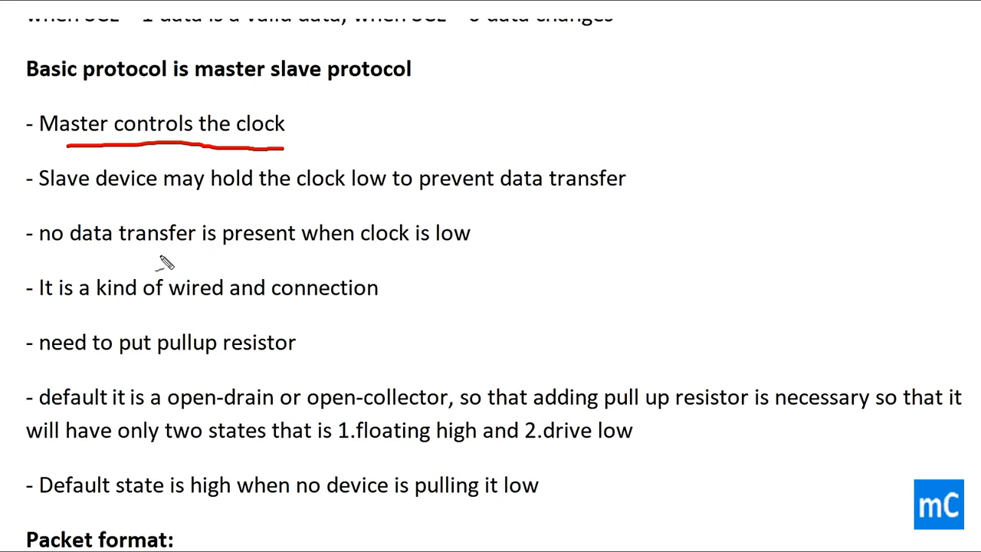
pyautogui.moveTo(438, 252)
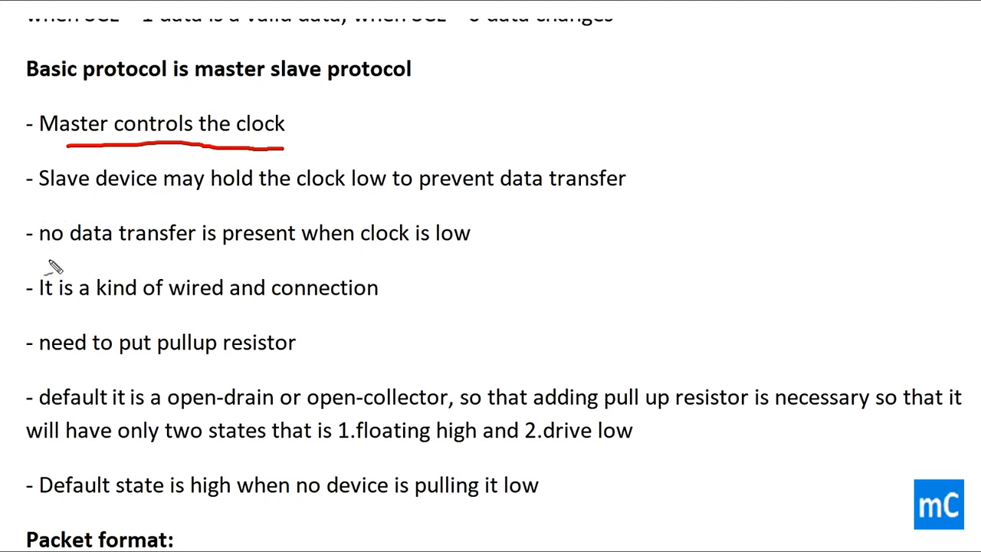
pyautogui.moveTo(37, 251); pyautogui.dragTo(205, 266)
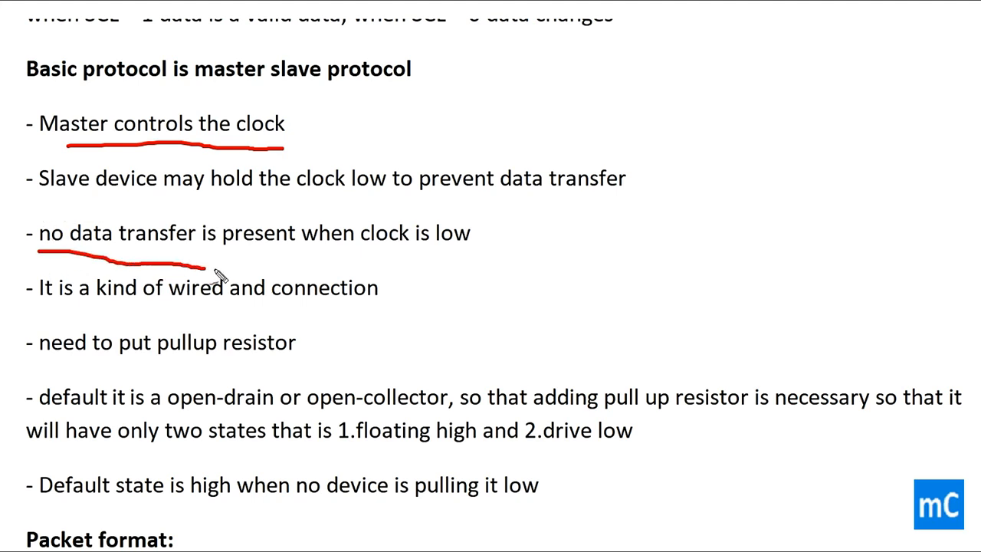
pyautogui.moveTo(196, 263); pyautogui.dragTo(452, 257)
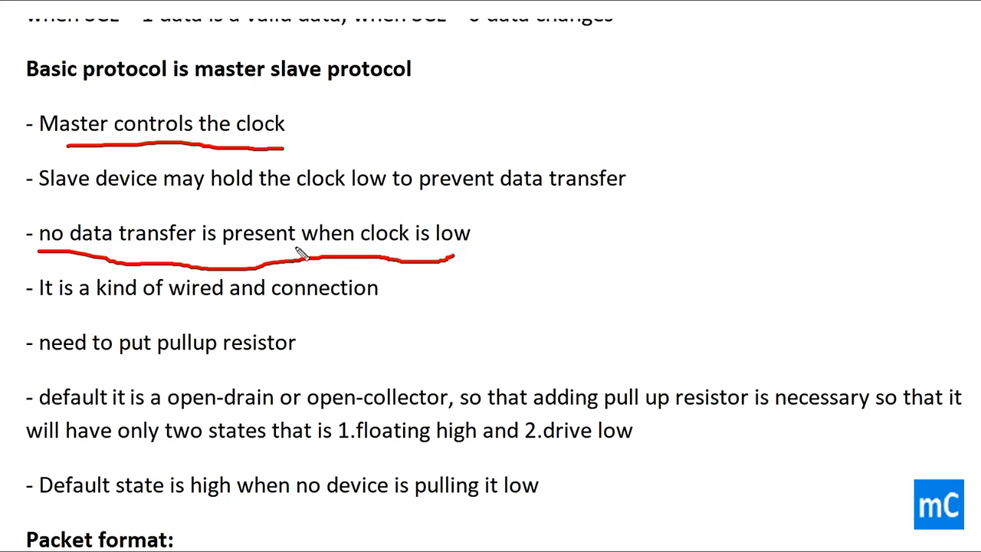
pyautogui.moveTo(227, 314)
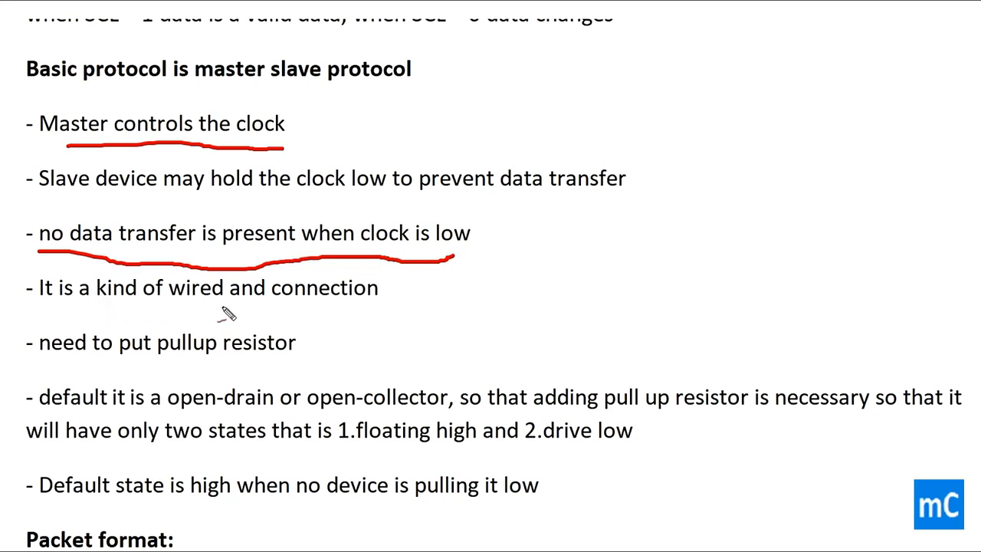
pyautogui.moveTo(306, 309)
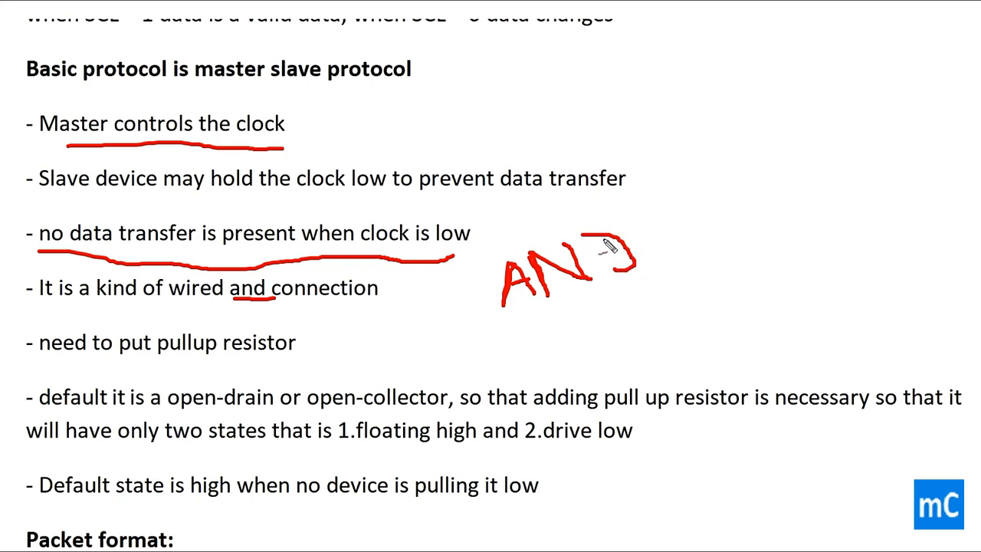
# Handwrite 'AND' with '&' in red beside the wired-and bullet.
pyautogui.moveTo(582, 291); pyautogui.dragTo(606, 337)
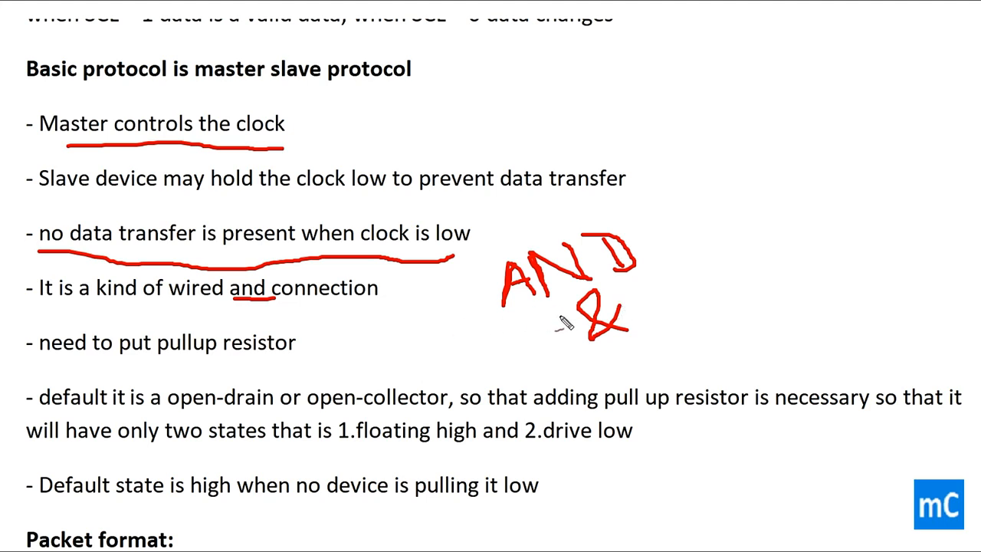
pyautogui.moveTo(490, 294)
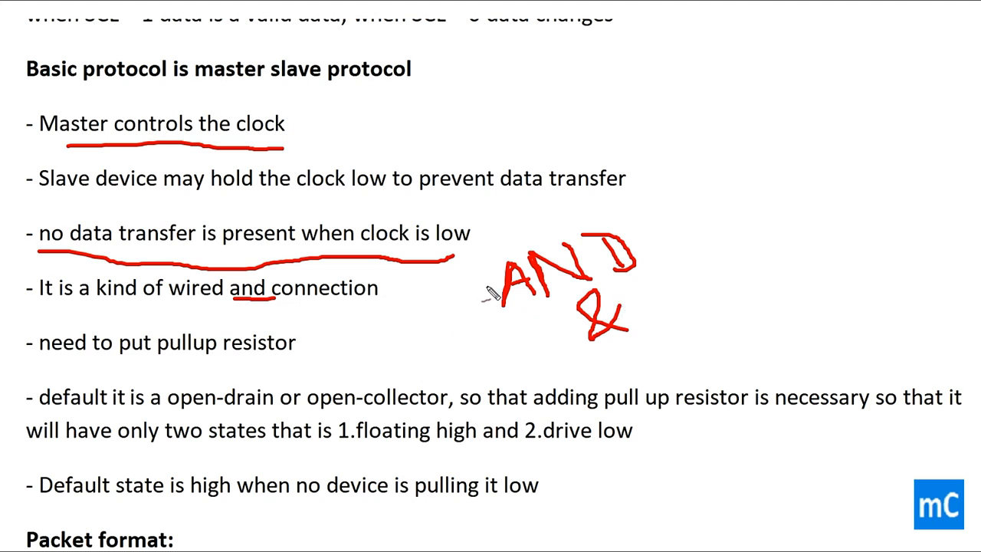
pyautogui.moveTo(506, 324)
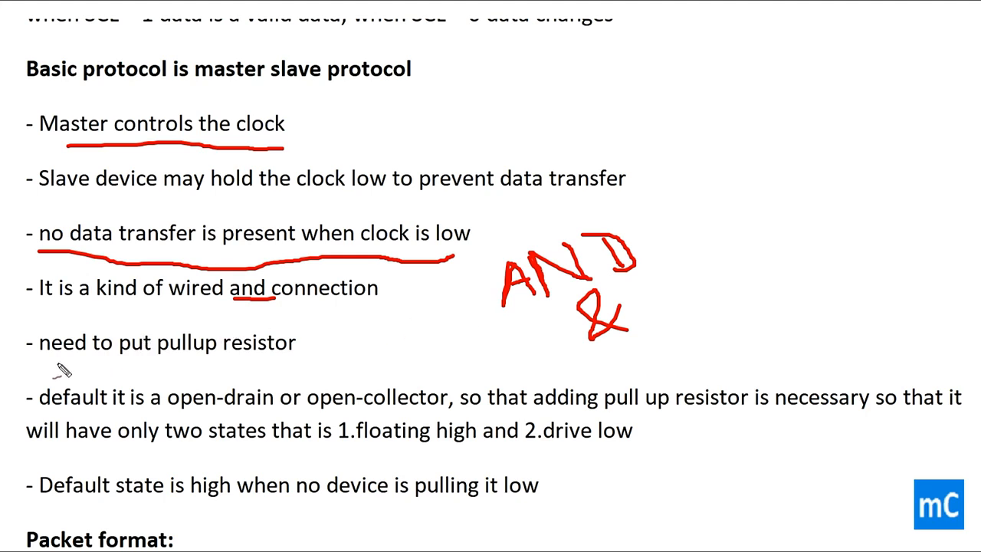
# Underline 'open-drain or open-collector', 'floating high', 'drive low' and 'Default state' in red.
pyautogui.moveTo(65, 413); pyautogui.dragTo(187, 417)
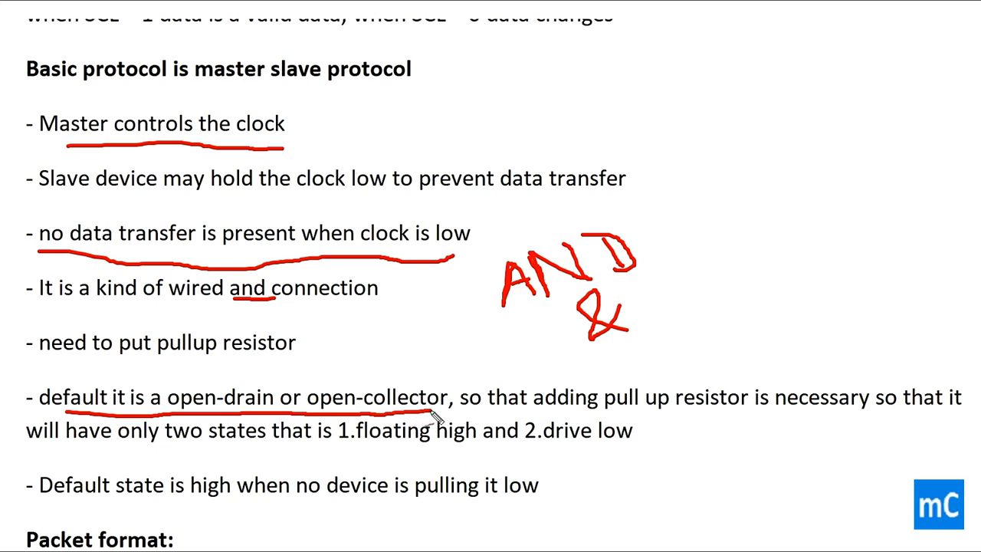
pyautogui.moveTo(690, 436)
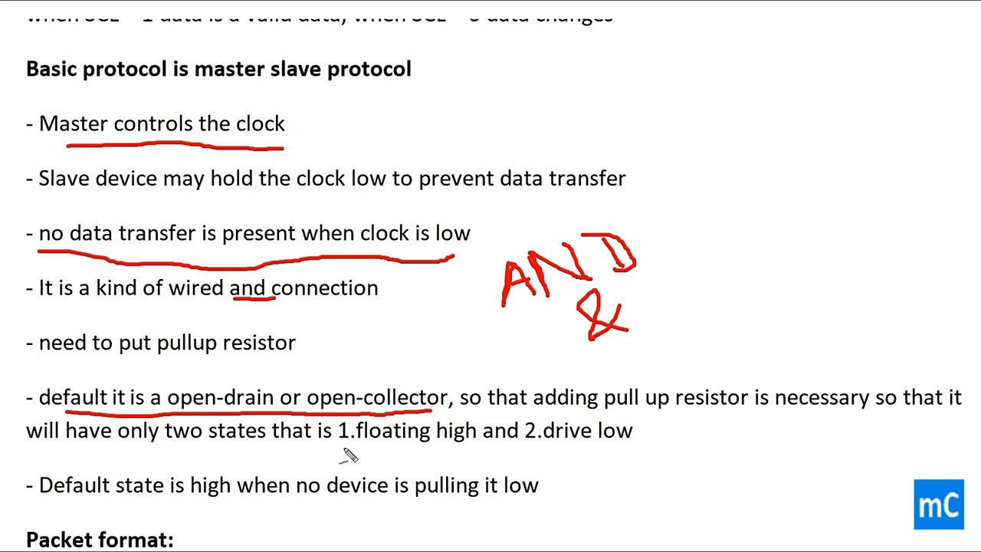
pyautogui.moveTo(344, 447); pyautogui.dragTo(478, 452)
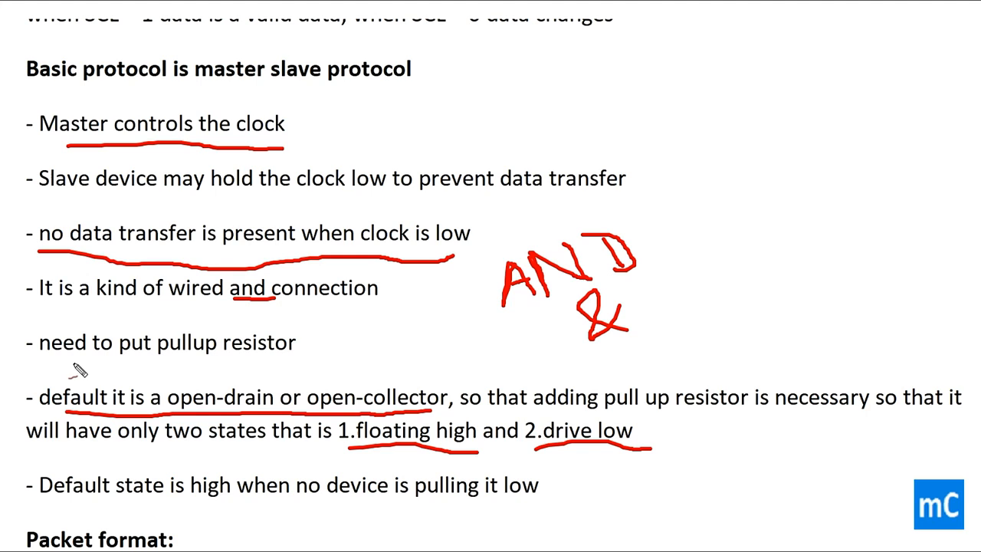
pyautogui.moveTo(90, 491)
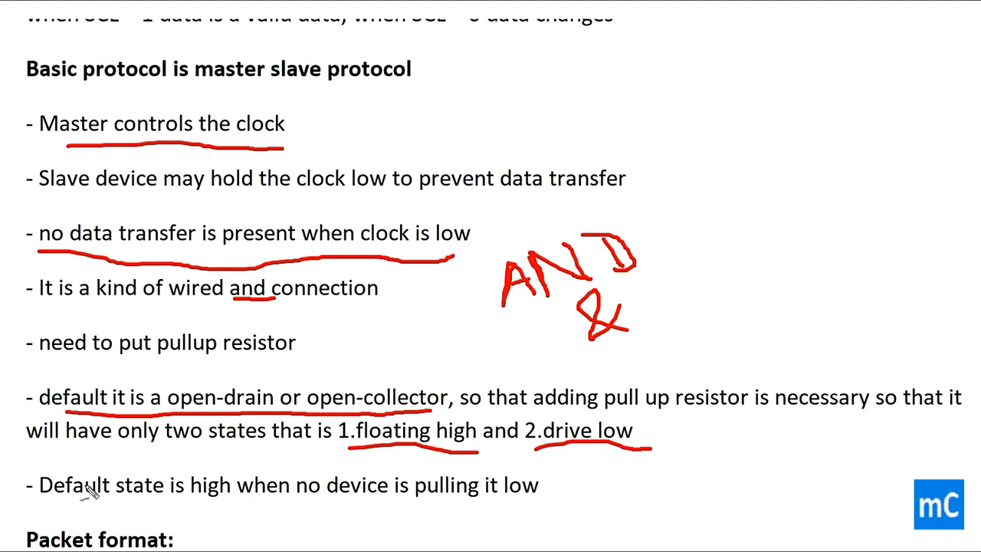
pyautogui.moveTo(94, 502)
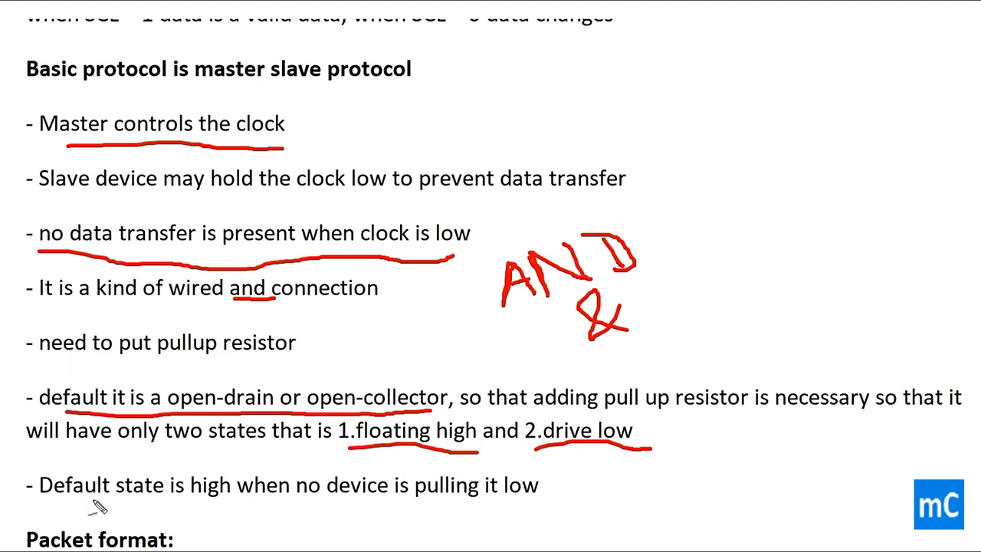
pyautogui.moveTo(58, 507); pyautogui.dragTo(176, 512)
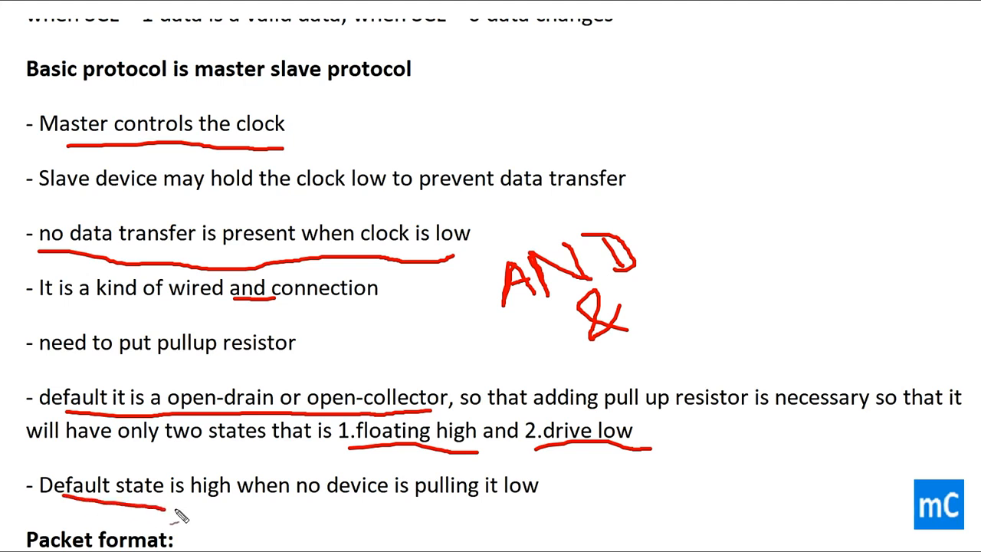